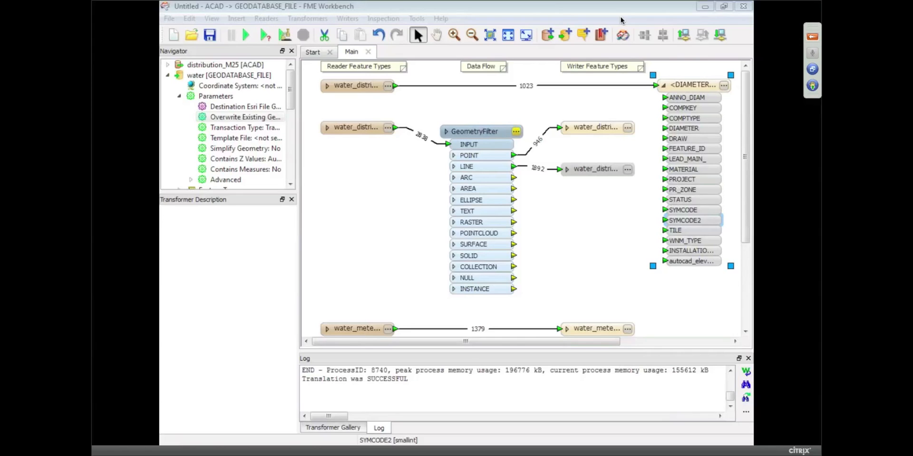
mouse_move(749, 165)
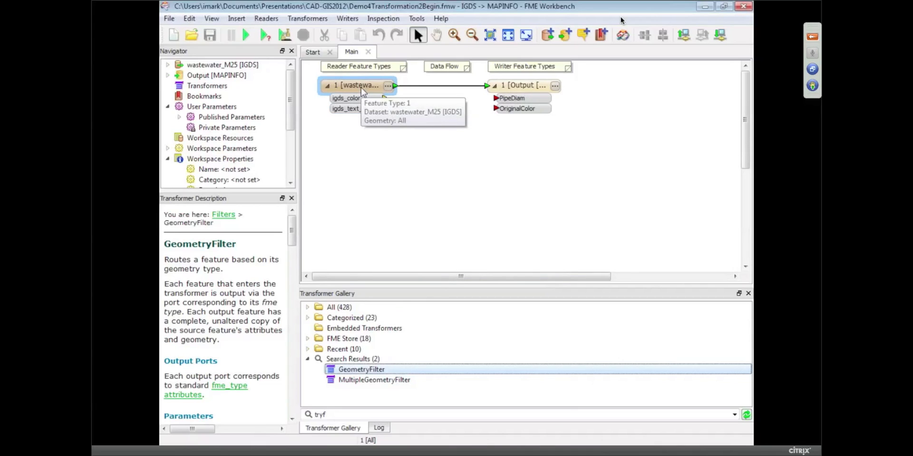
mouse_move(373, 156)
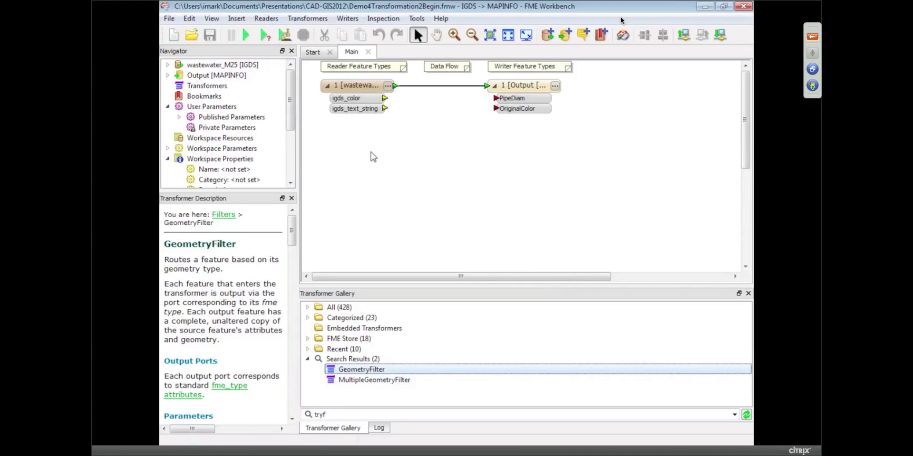
Step: In Universal Viewer, start viewing a dataset in Bentley MicroStation Design (V7) format
click(359, 66)
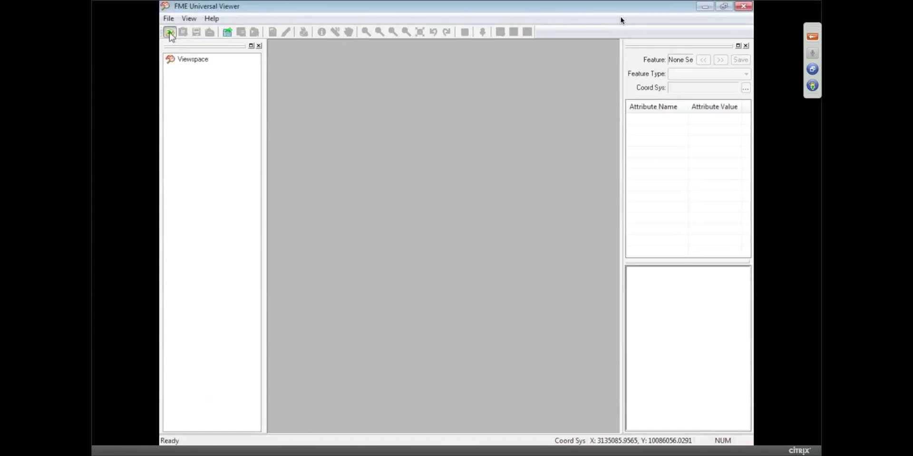
click(169, 32)
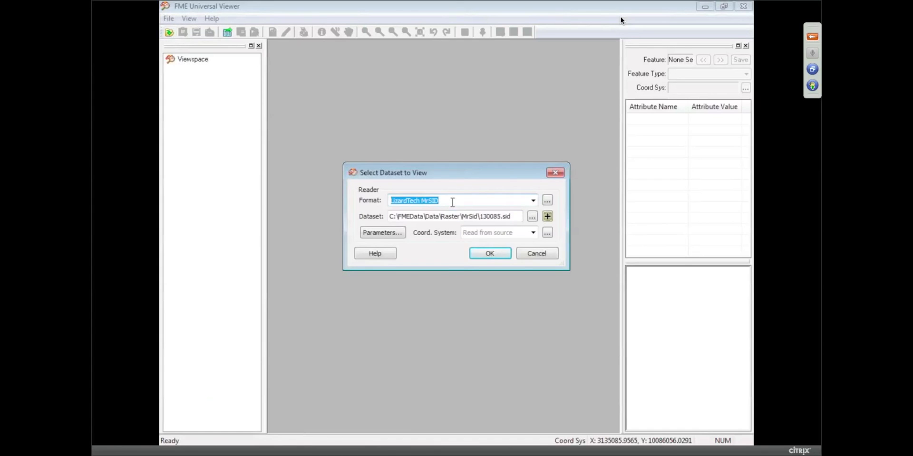
text(dgn)
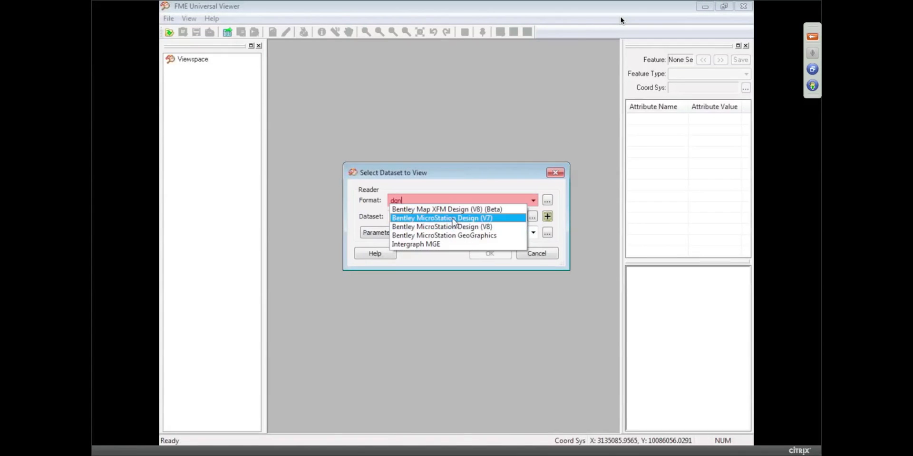
click(441, 217)
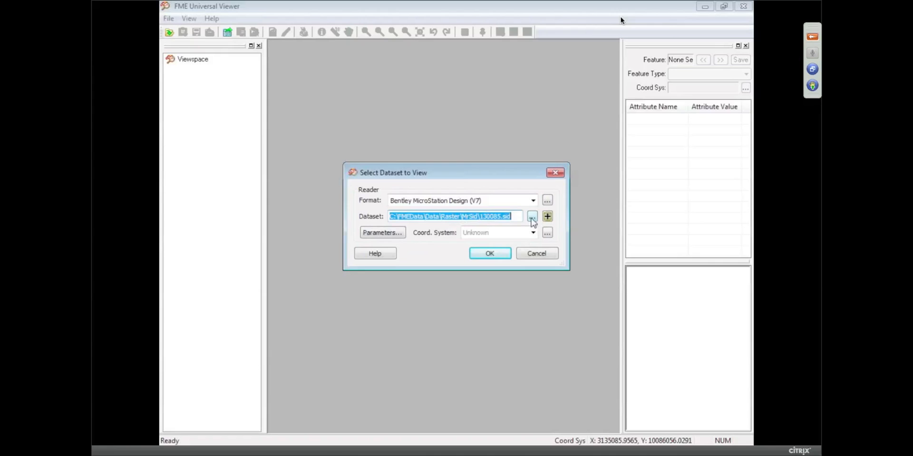
Step: Pick Data\Water\wastewater_M25.dgn, accept its reader parameters, and display it
click(530, 216)
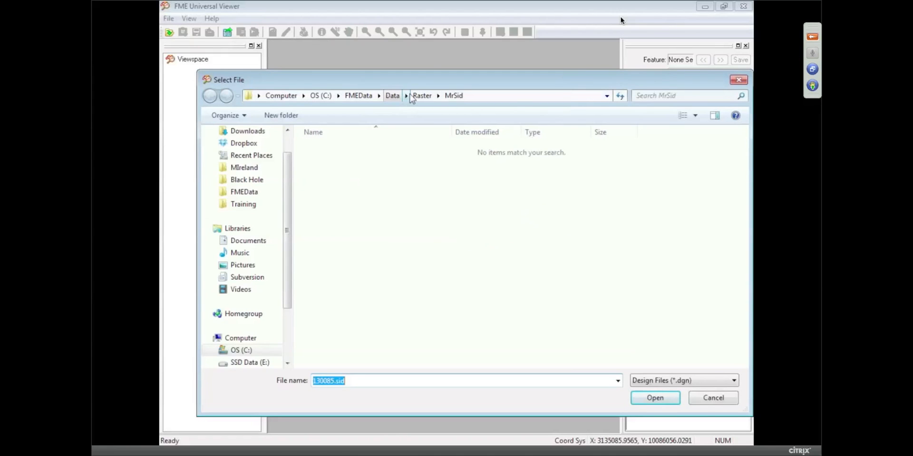
click(406, 95)
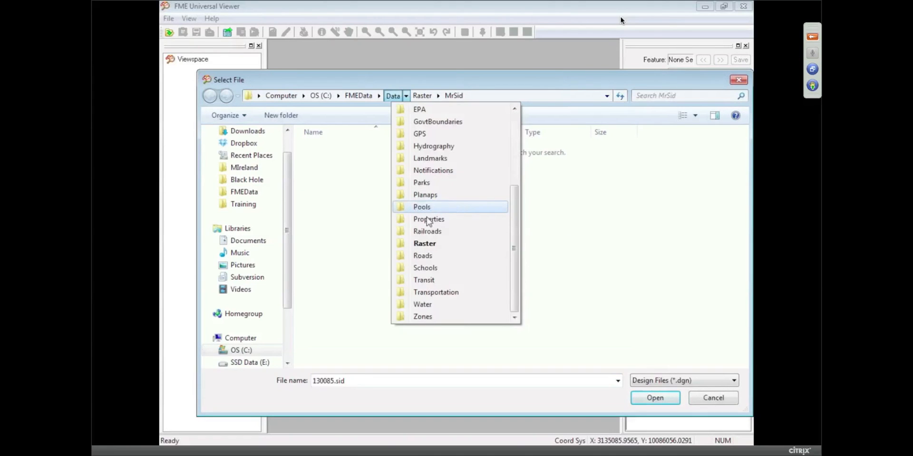
click(422, 304)
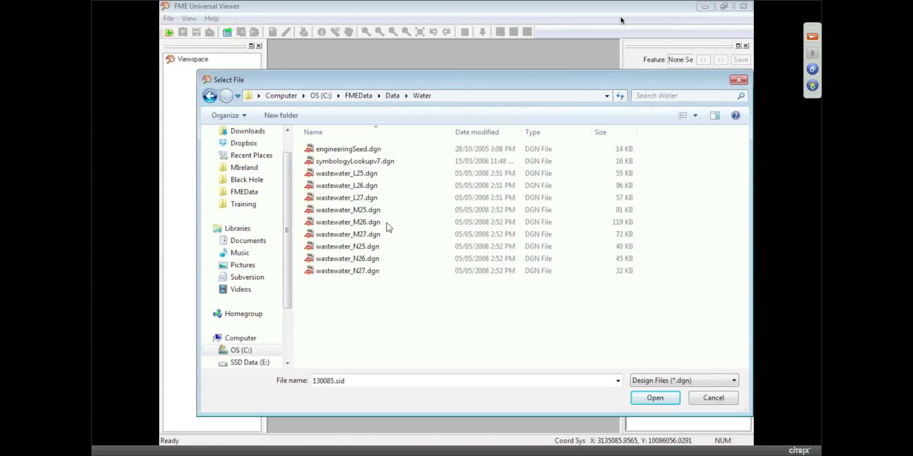
click(654, 397)
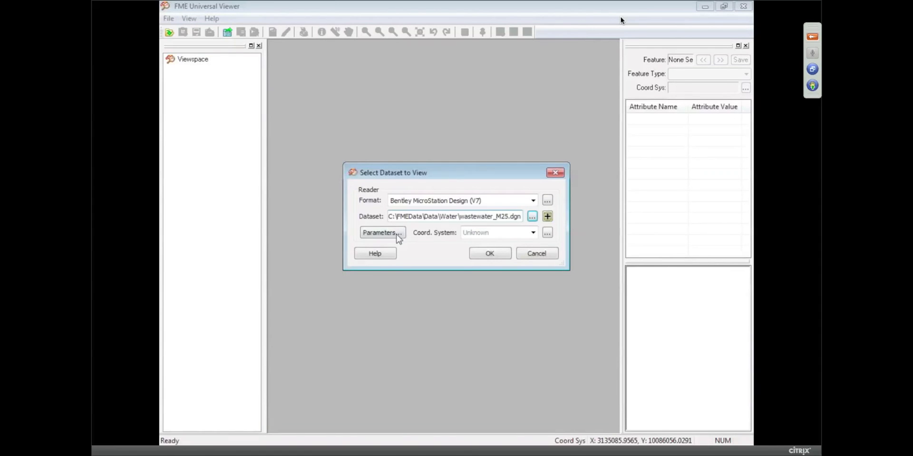
click(378, 233)
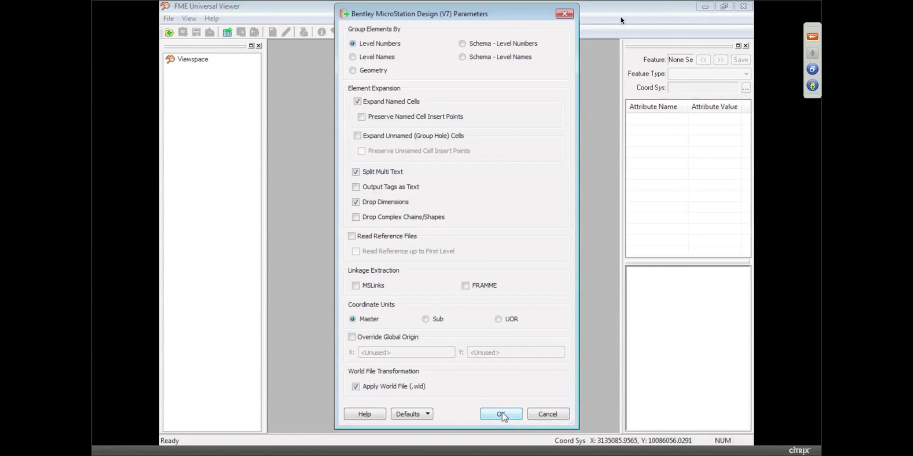
click(500, 414)
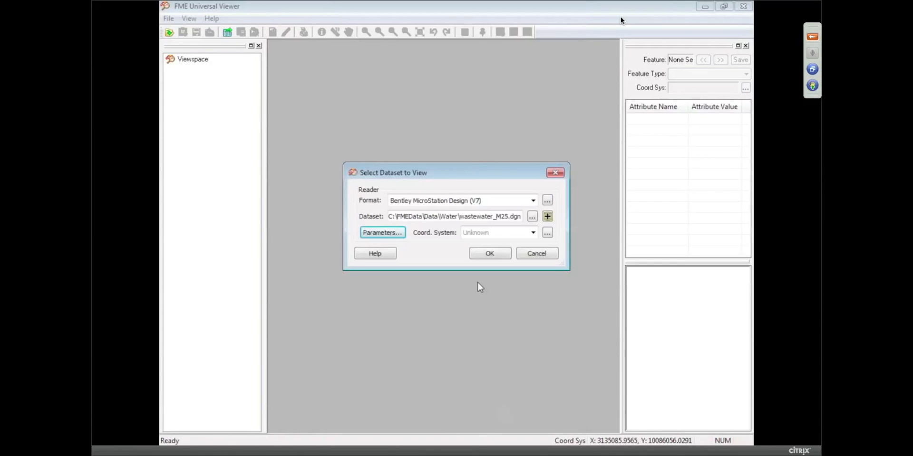
click(489, 253)
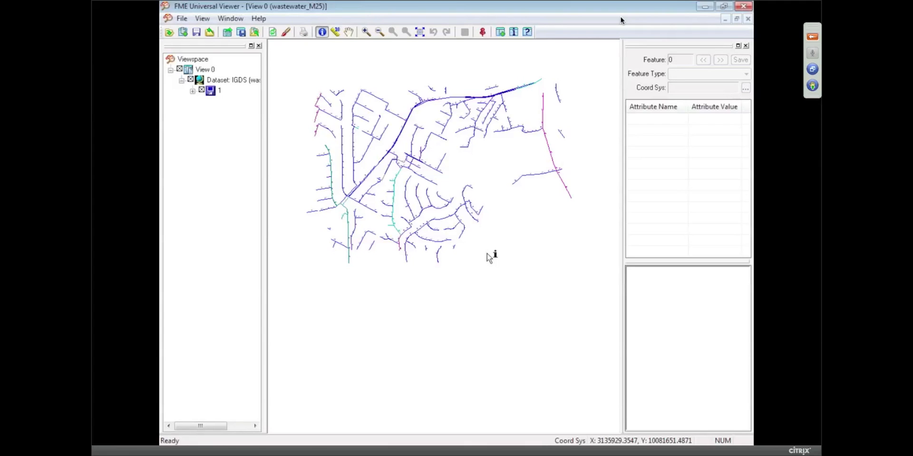
mouse_move(449, 171)
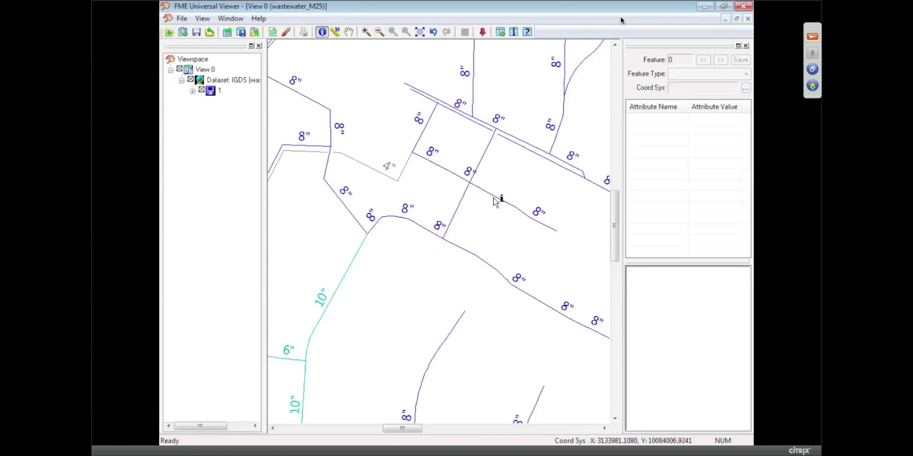
mouse_move(512, 226)
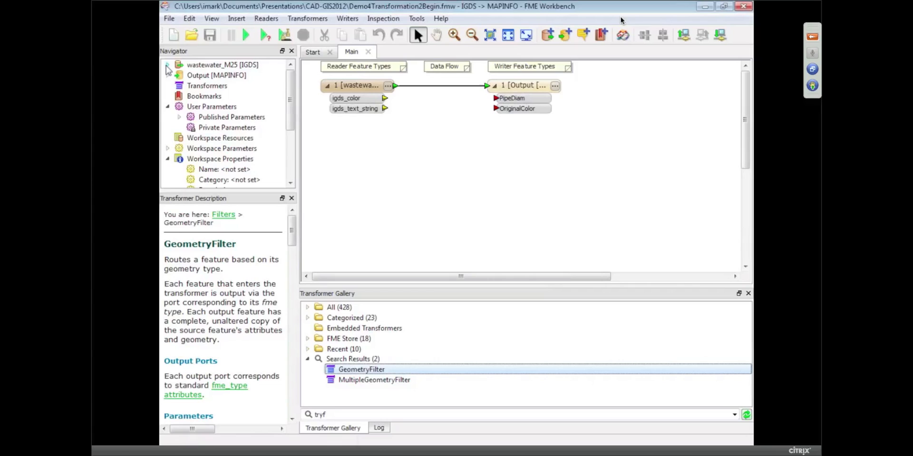
Step: Set the wastewater_M25 [IGDS] reader's Coordinate System parameter to EPSG:2277
click(166, 64)
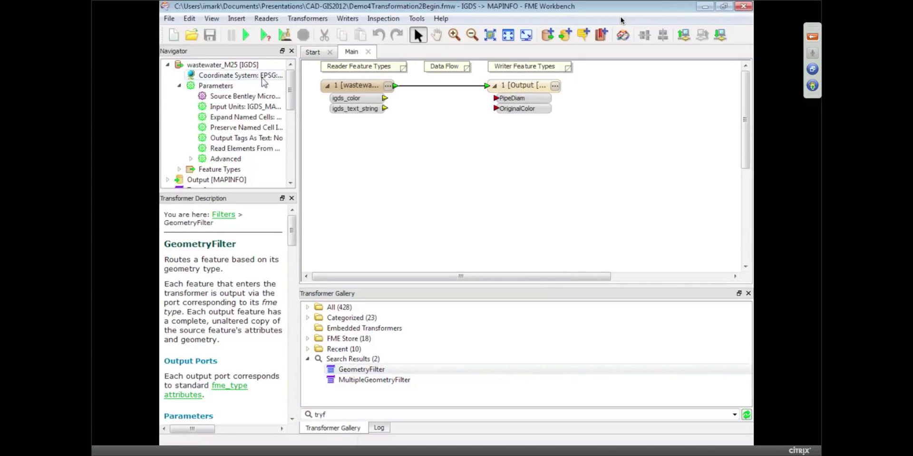
mouse_move(241, 75)
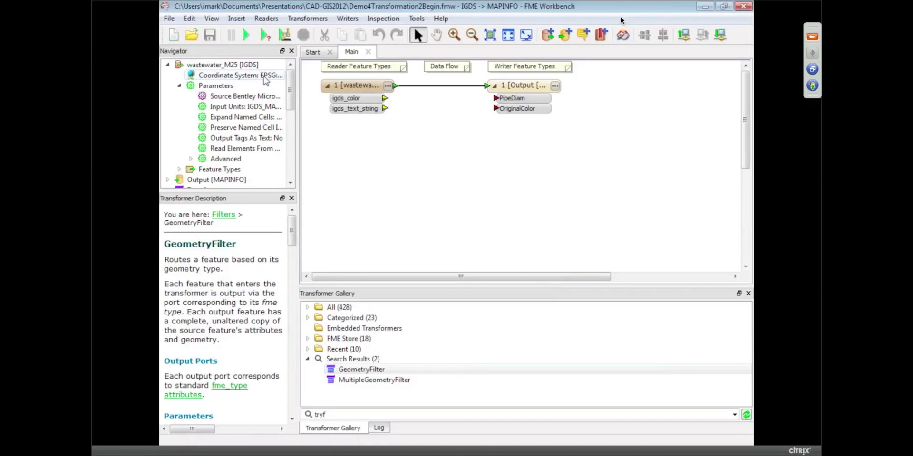
mouse_move(264, 75)
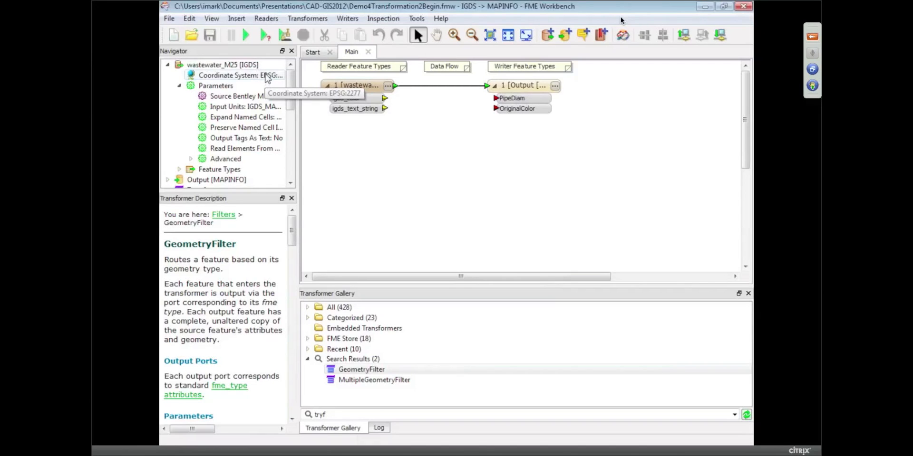
double_click(241, 76)
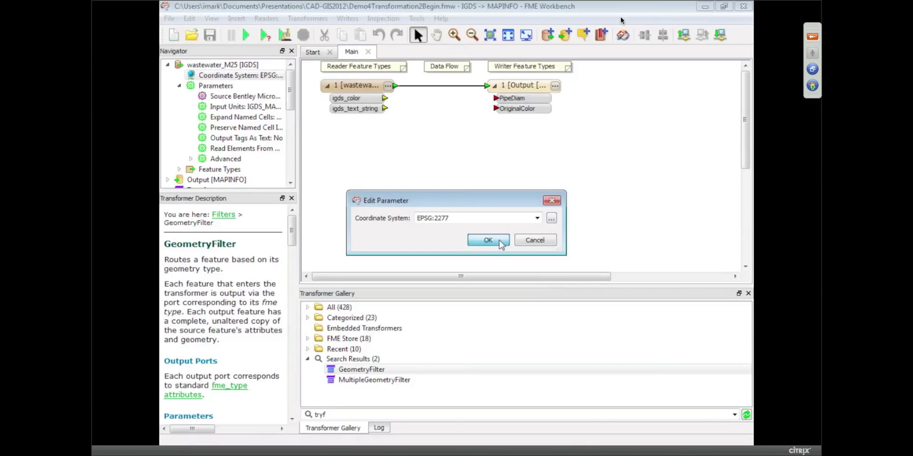
click(488, 240)
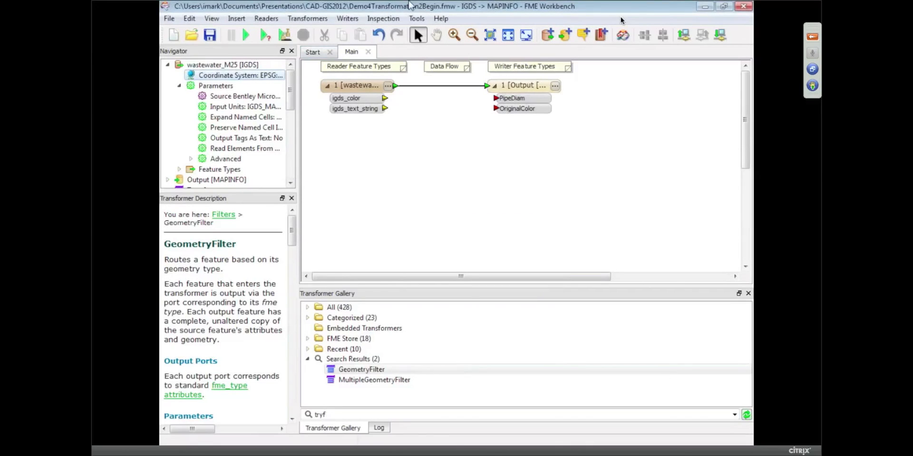
click(524, 85)
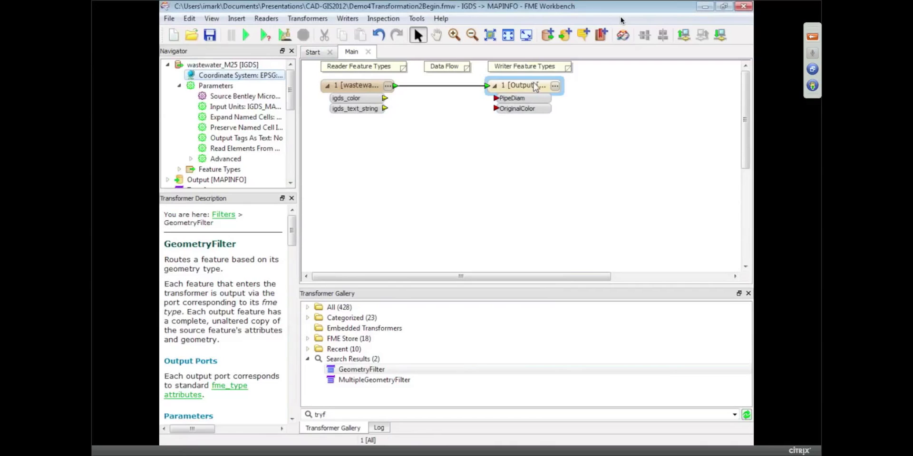
Step: Shift the Output feature type right and insert a GeometryFilter fed by the wastewater reader
drag(524, 85, 652, 85)
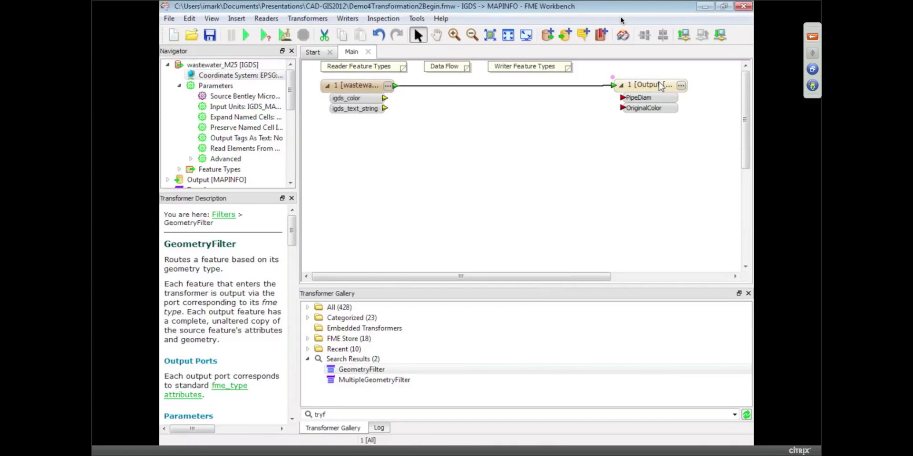
click(649, 84)
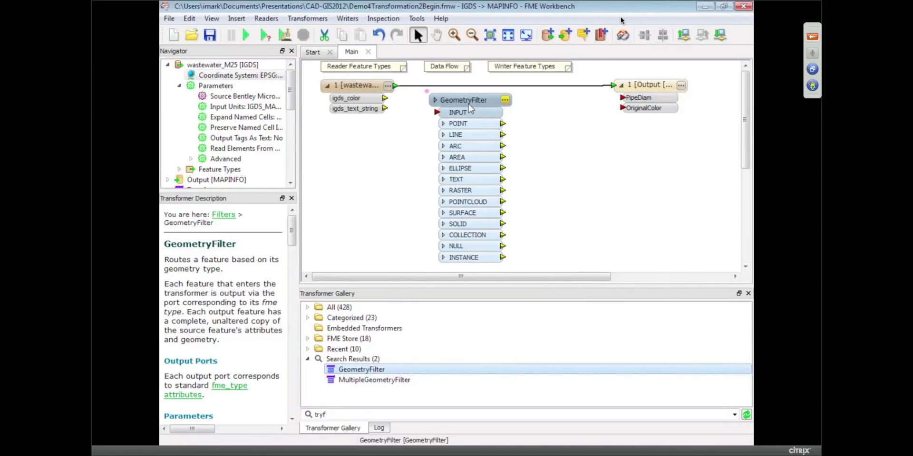
click(462, 99)
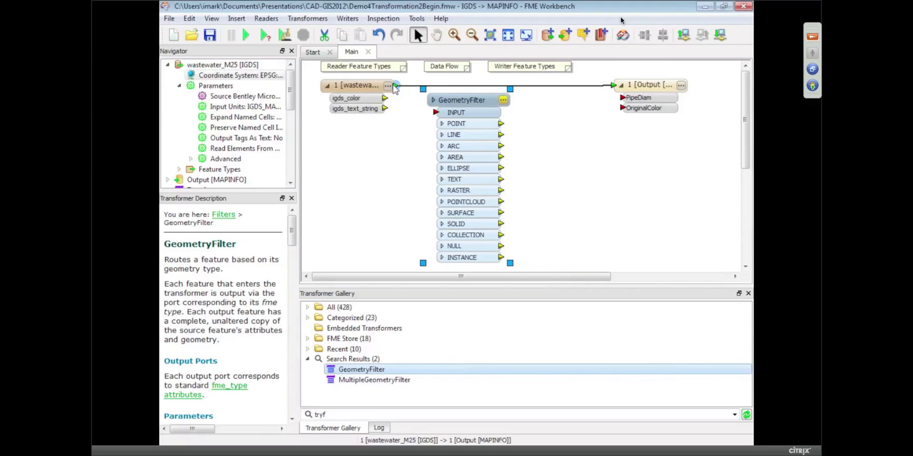
drag(396, 86, 435, 112)
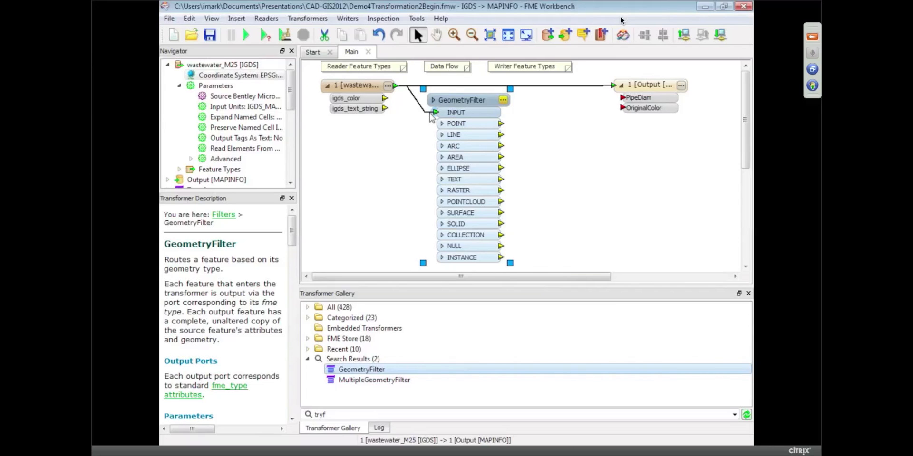
click(461, 99)
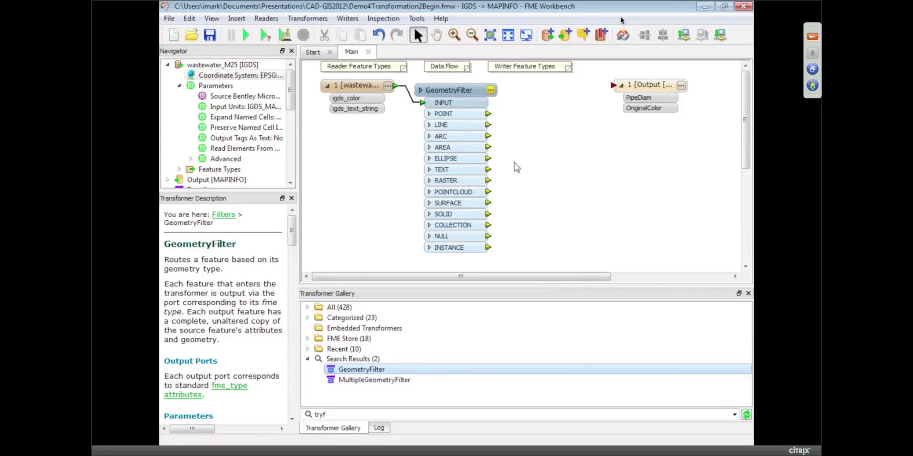
Step: Add a NeighborFinder taking LINE as BASE and TEXT as CANDIDATE, and open its parameters
text(neighb)
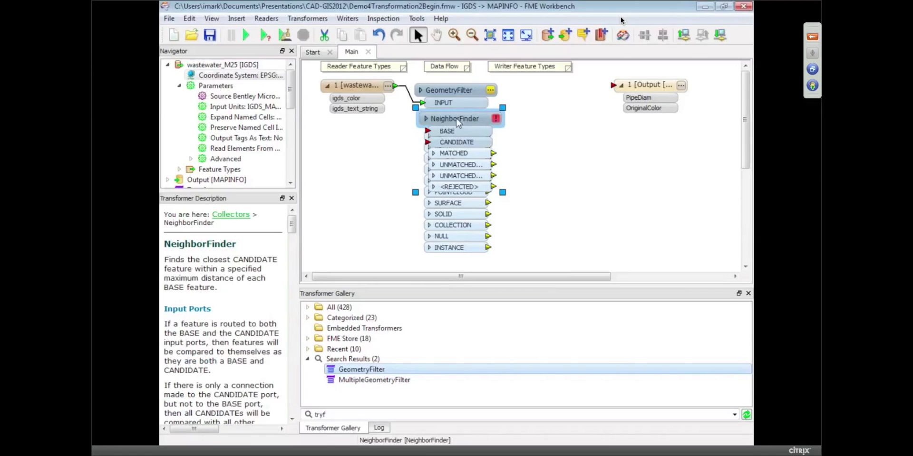
drag(454, 118, 547, 139)
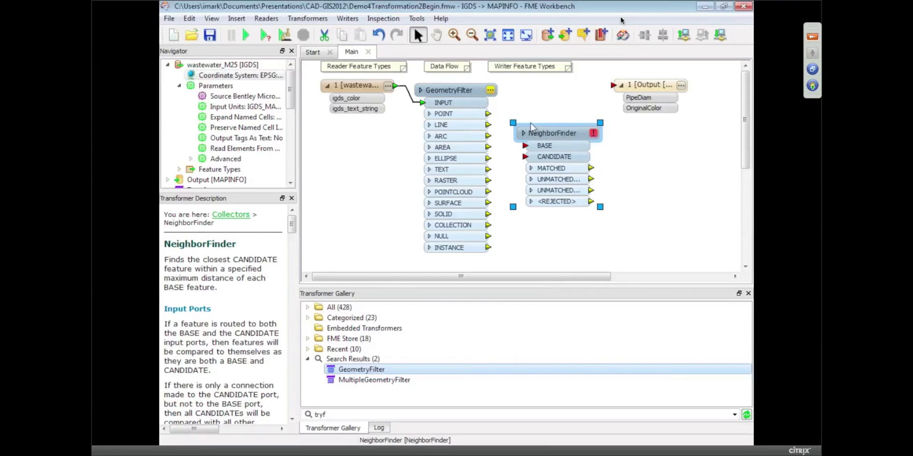
mouse_move(518, 153)
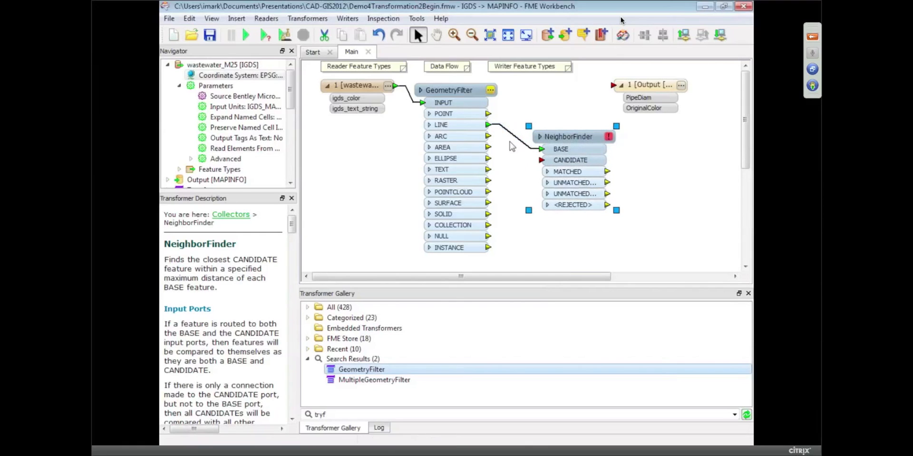
mouse_move(507, 141)
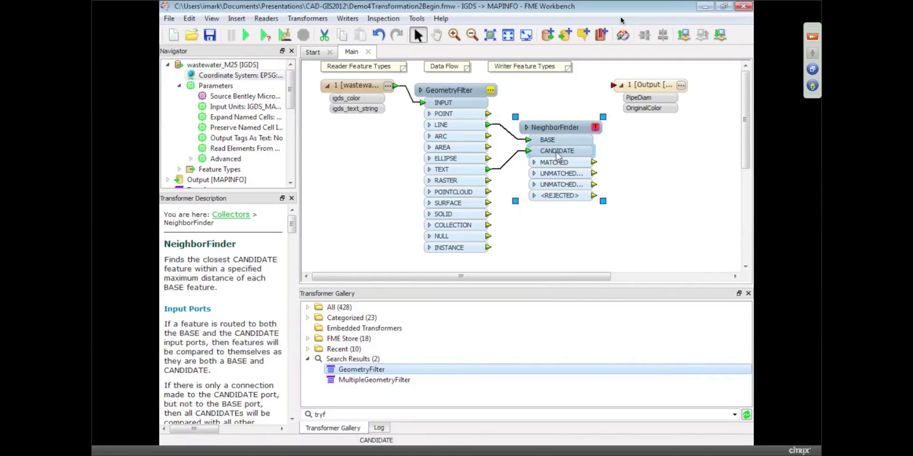
click(556, 127)
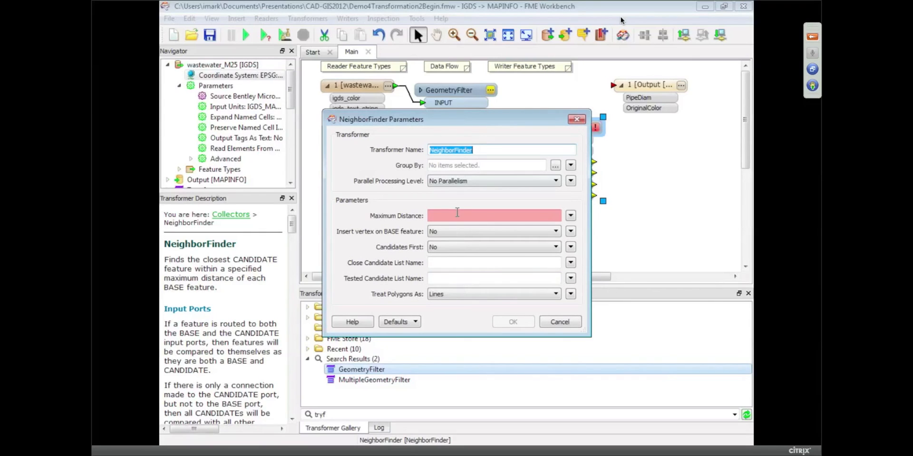
Step: Enter 50 as the NeighborFinder Maximum Distance and confirm the parameters
text(50)
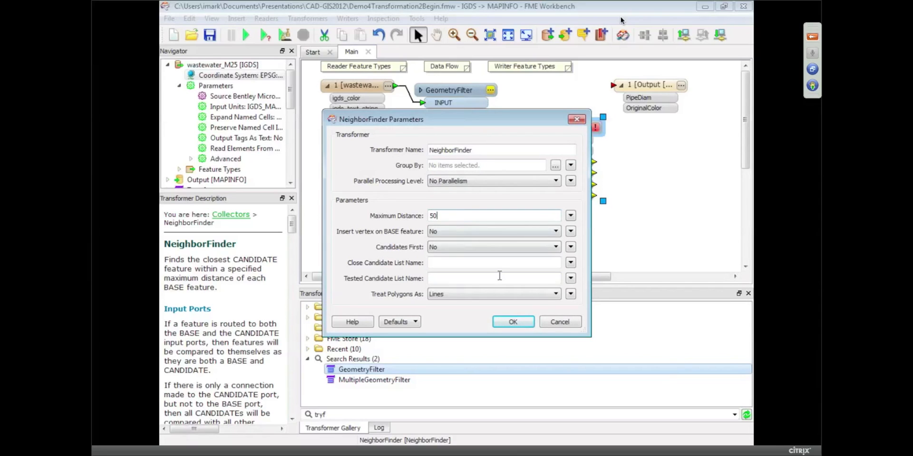
mouse_move(511, 322)
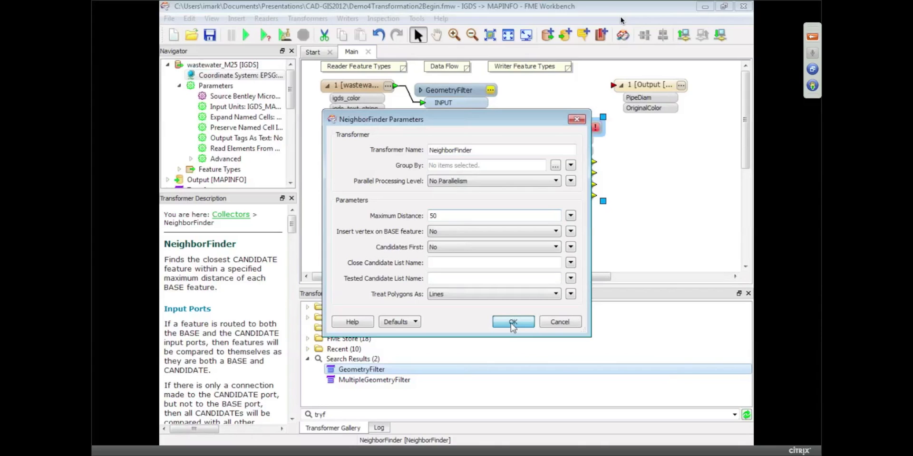
click(512, 322)
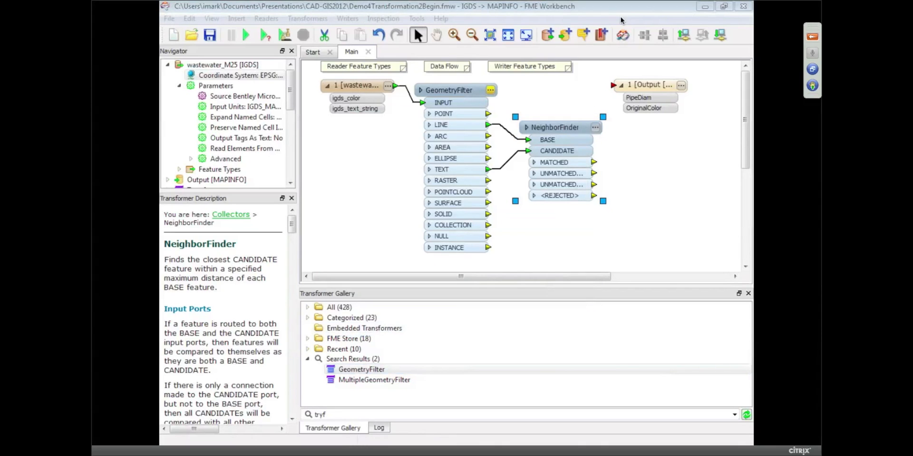
mouse_move(536, 233)
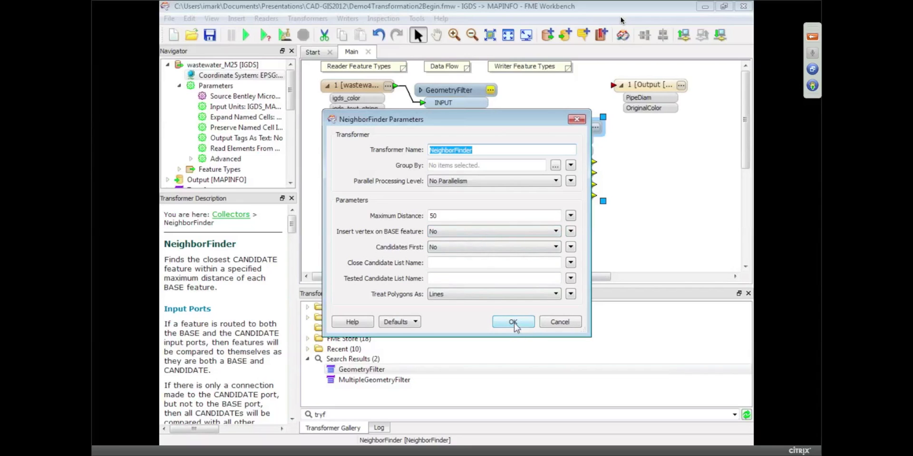
click(512, 322)
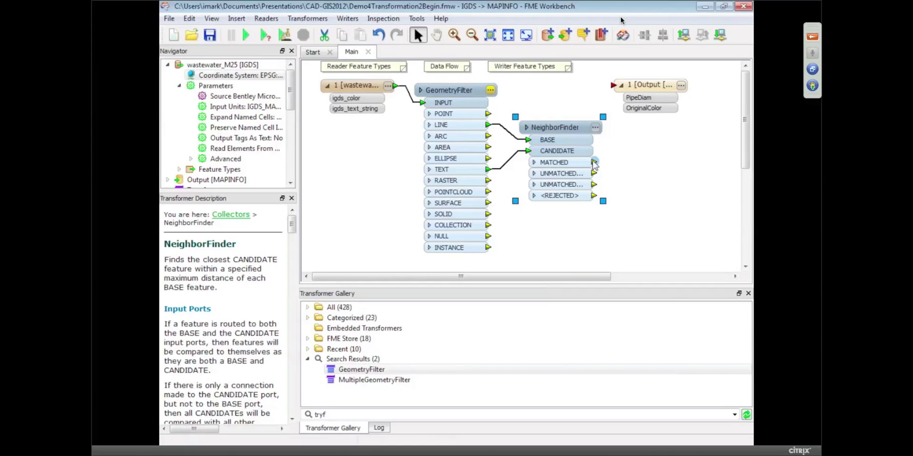
Step: Route MATCHED to Output, linking igds_text_string to PipeDiam and igds_color to OriginalColor
drag(594, 162, 637, 85)
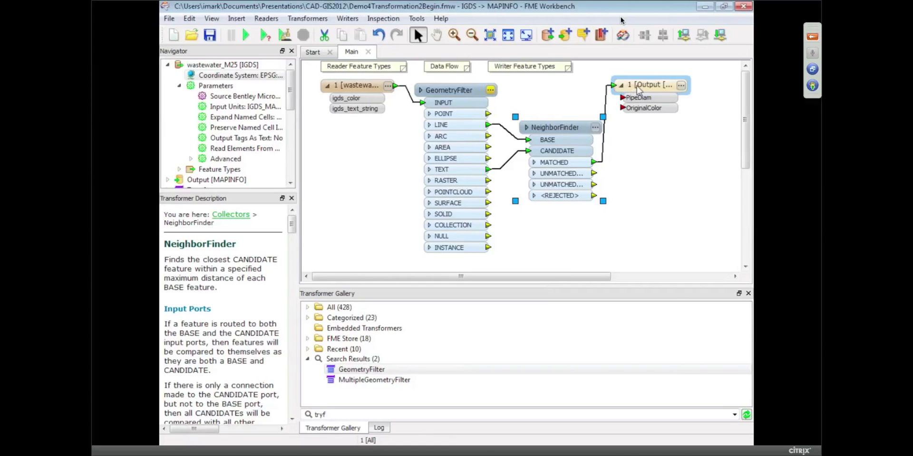
drag(649, 84, 699, 161)
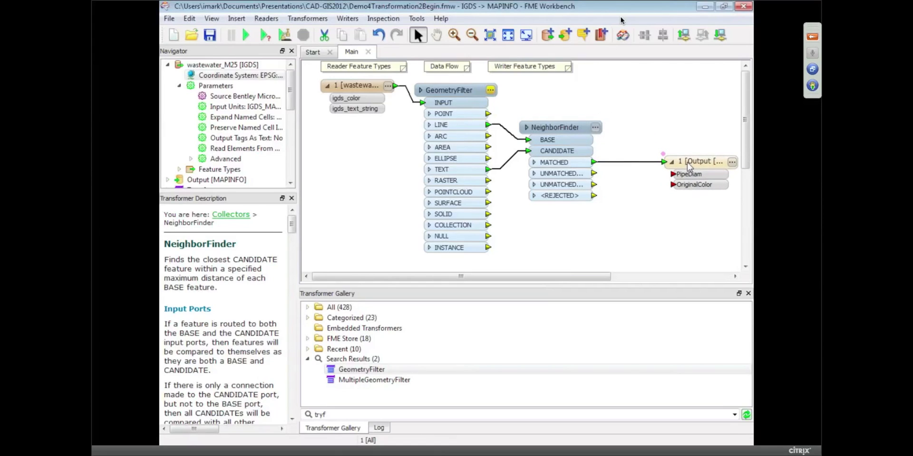
click(698, 162)
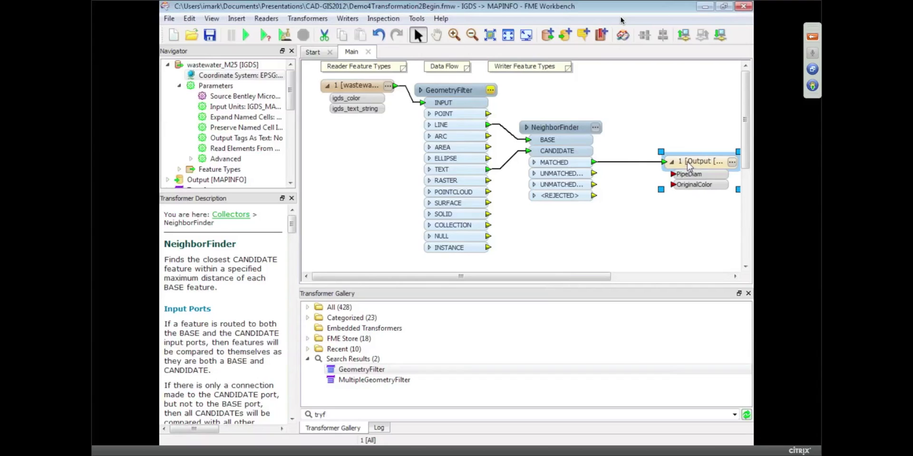
click(534, 163)
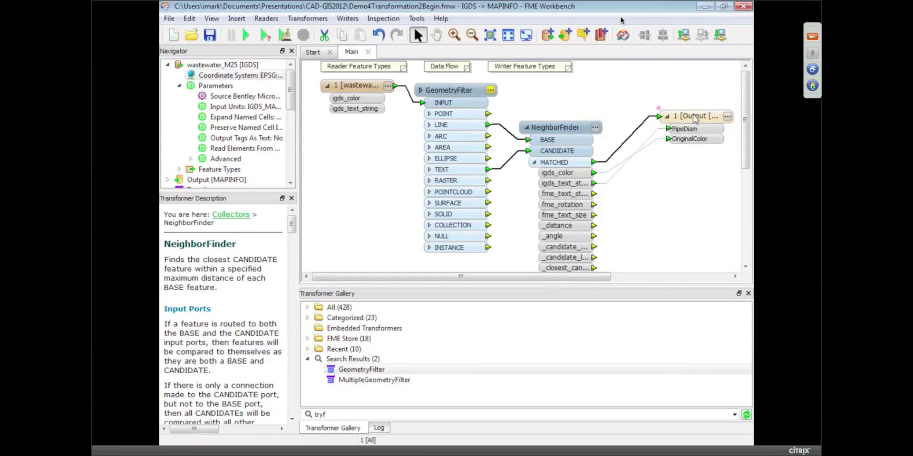
click(694, 116)
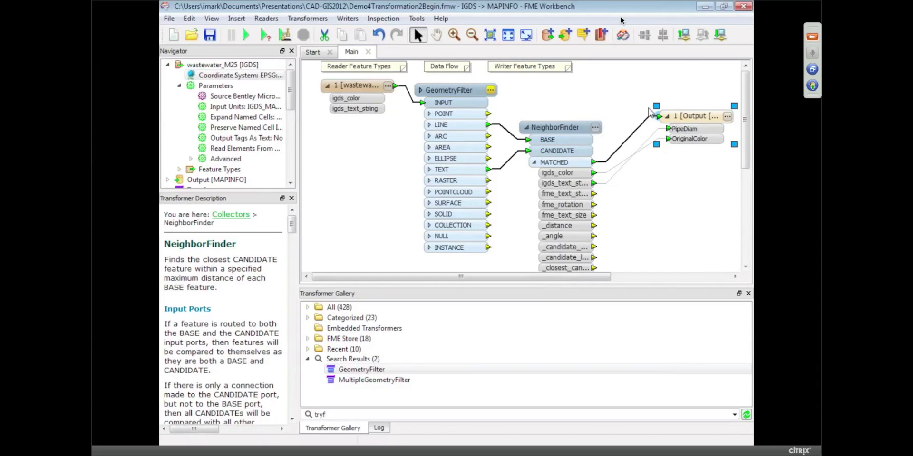
click(347, 18)
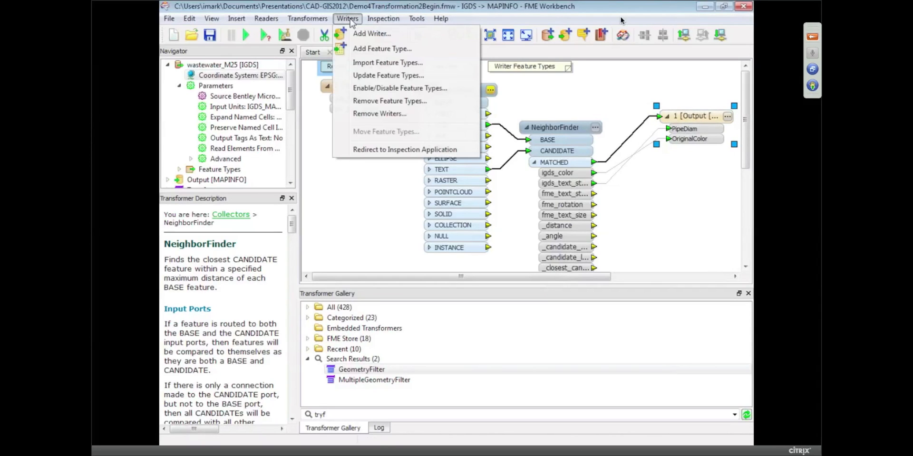
Step: Add a Google Earth KML writer saving C:\FMEData\Output\pipes.kml
click(371, 34)
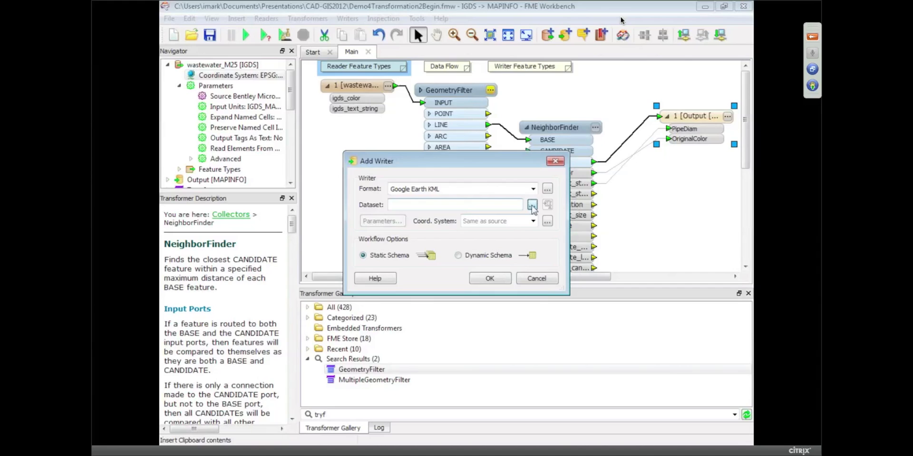
click(531, 205)
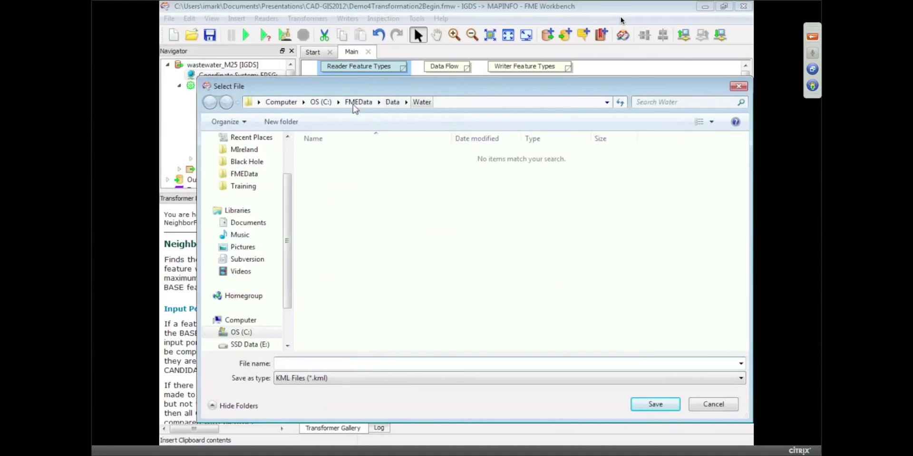
click(378, 102)
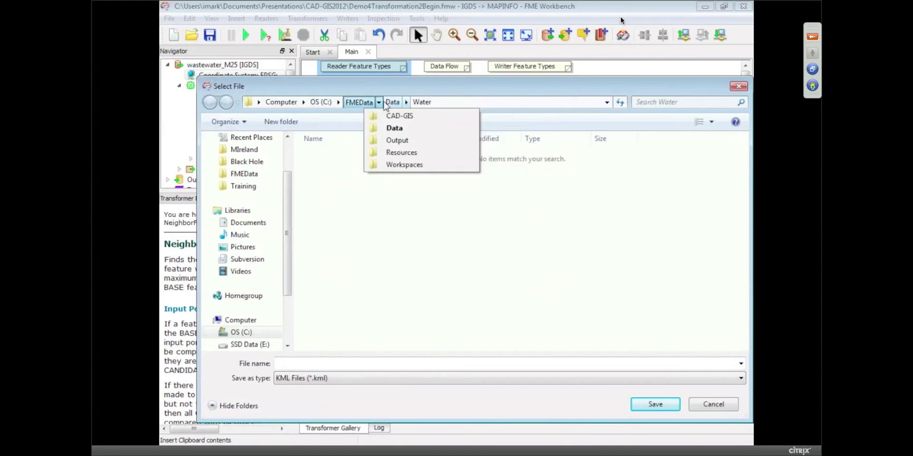
click(397, 139)
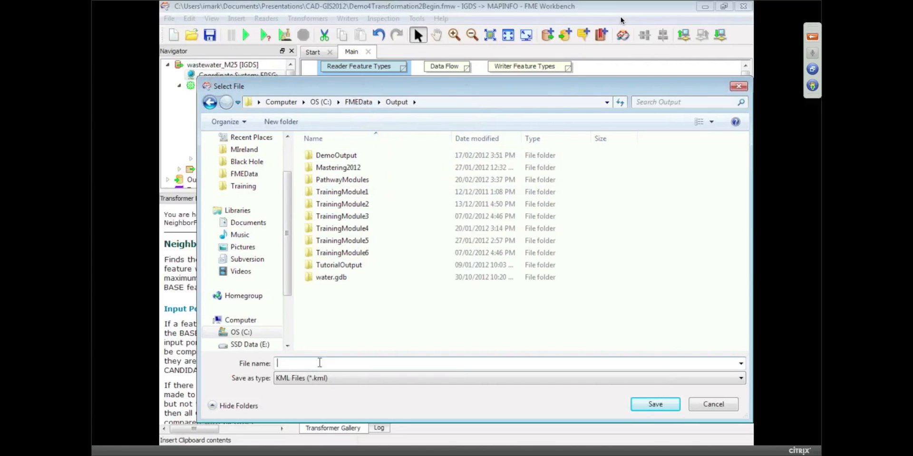
text(pipes.kml)
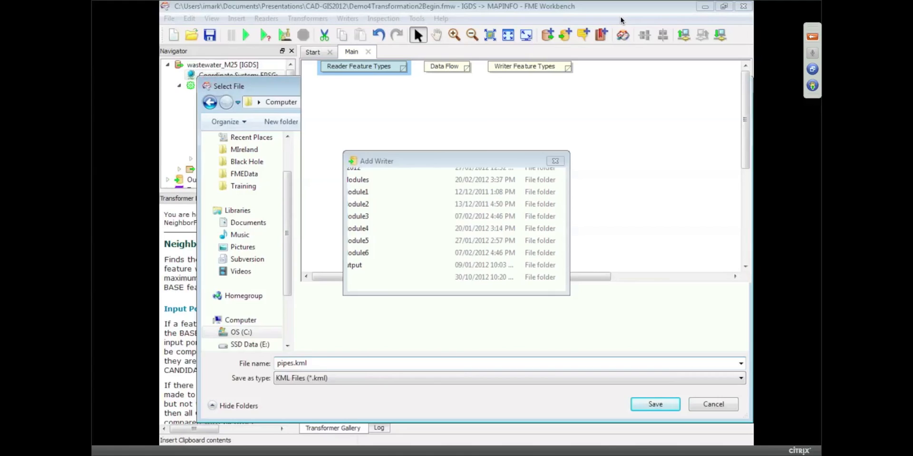
click(653, 405)
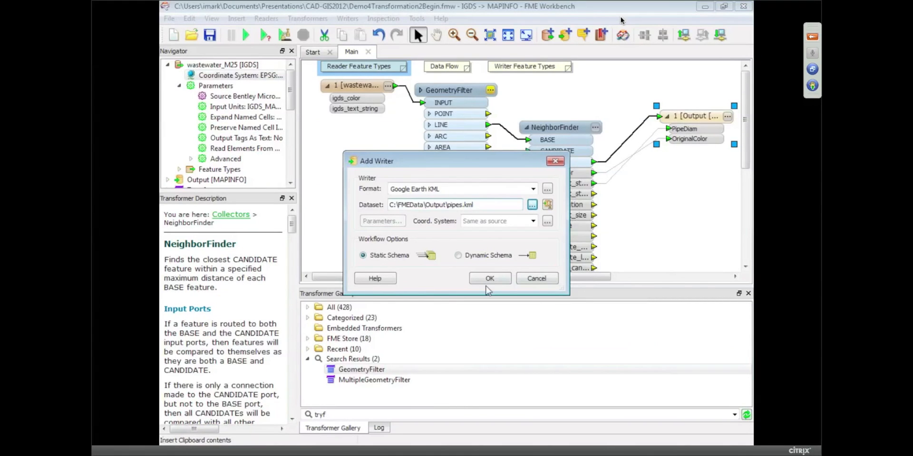
click(489, 278)
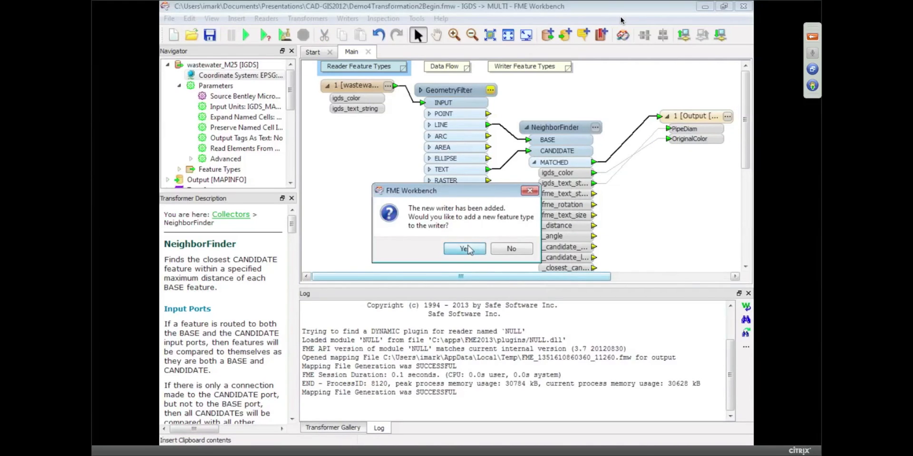
Step: Name the new KML feature type 'water' and give it a PipeDiam attribute of width 4
click(464, 249)
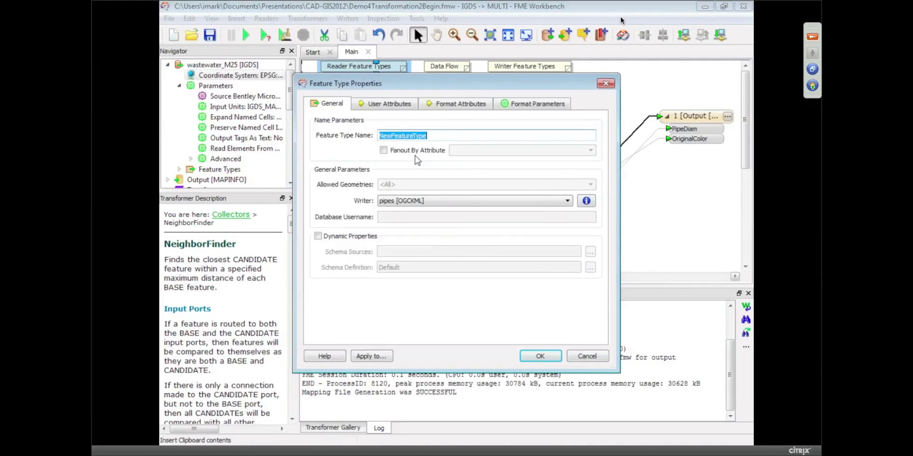
text(water)
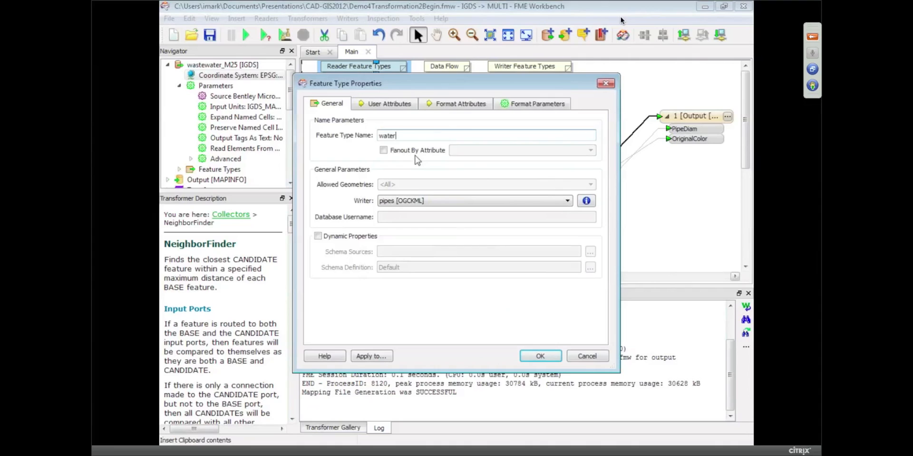
click(388, 103)
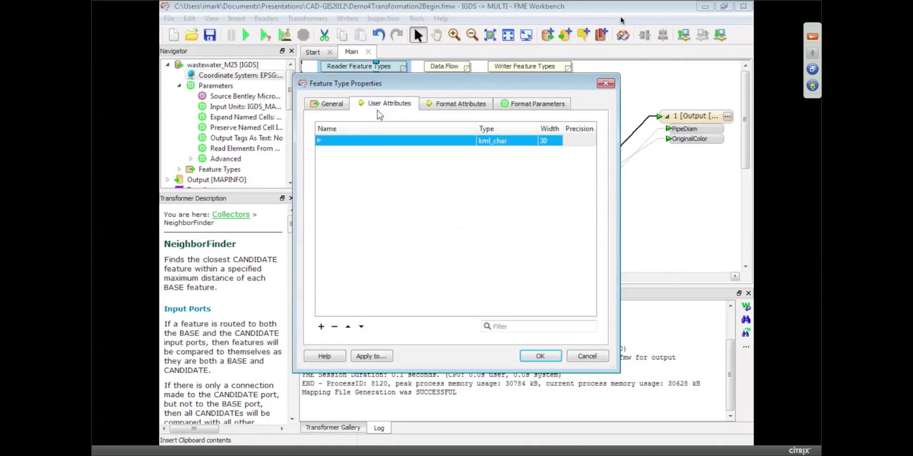
double_click(396, 140)
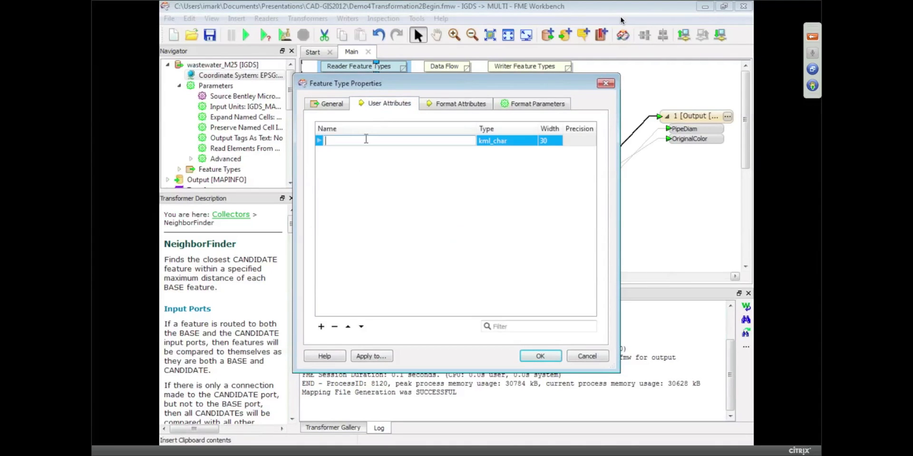
text(PipeDiam)
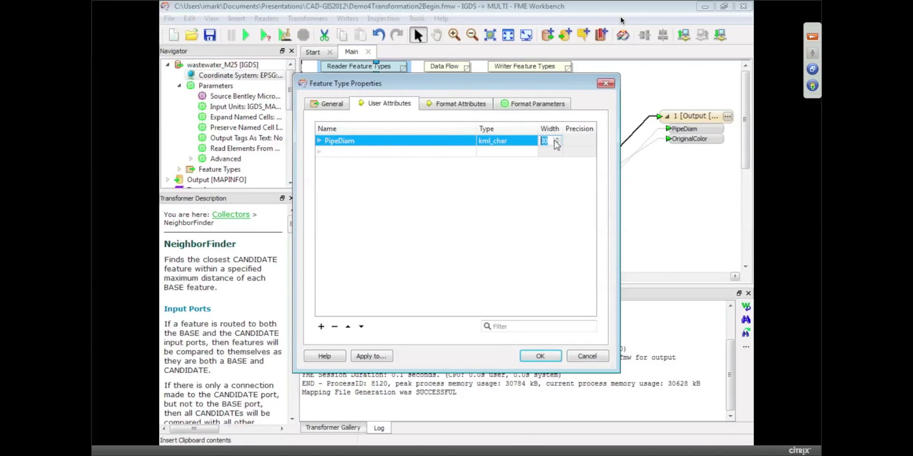
text(4)
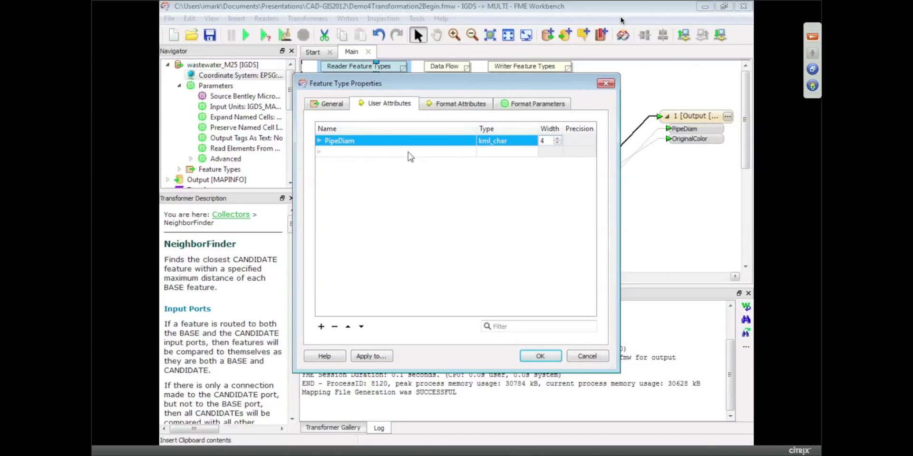
click(320, 326)
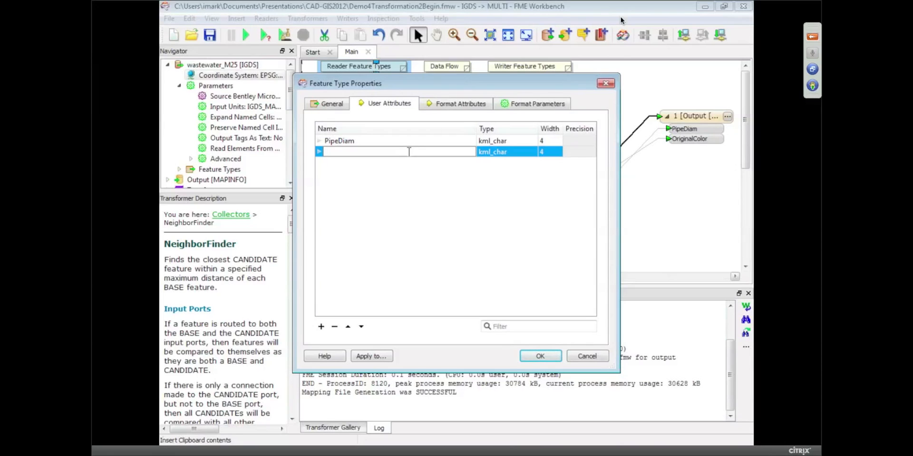
click(339, 140)
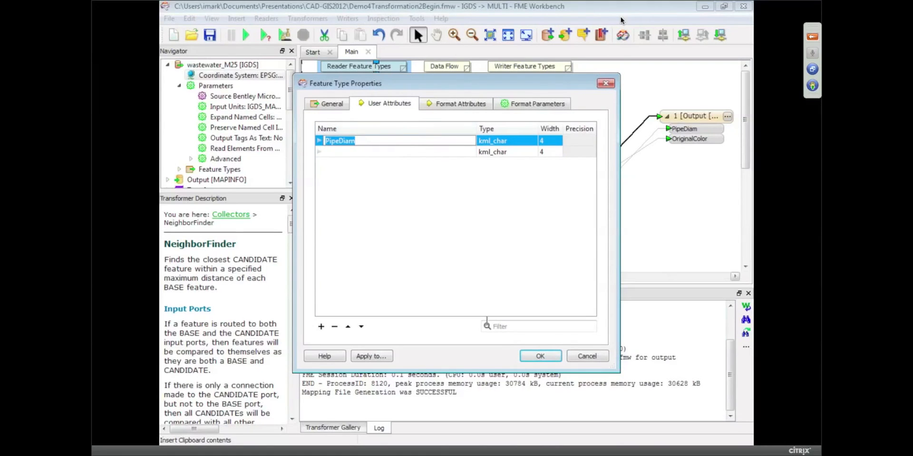
click(539, 356)
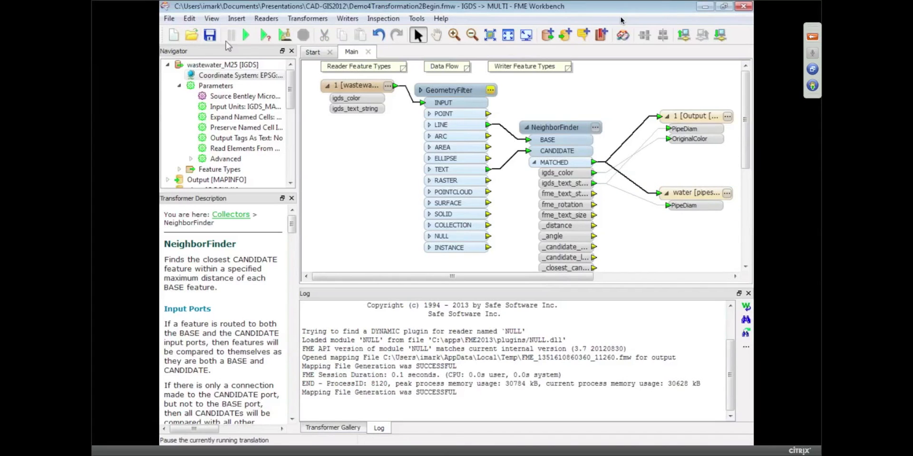
Step: Run the translation, writing 458 features each to MapInfo and KML water
click(244, 35)
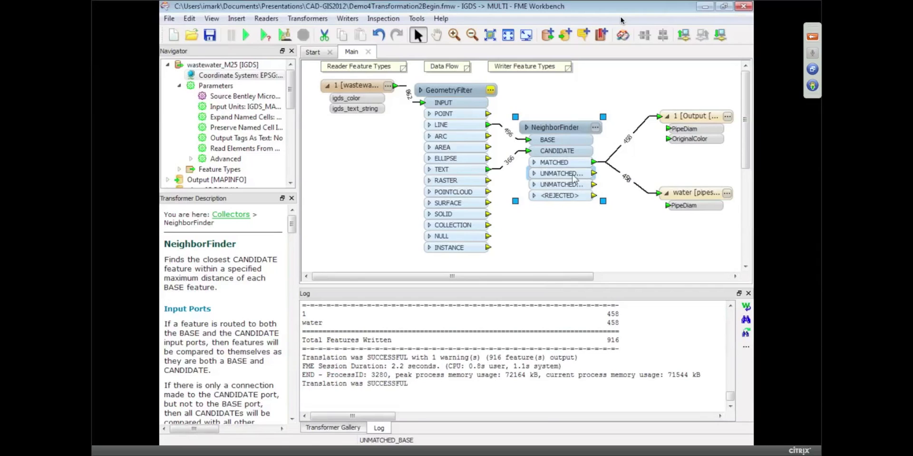
Step: Connect a Logger to UNMATCHED_BASE and rerun, logging 38 unmatched features
right_click(592, 173)
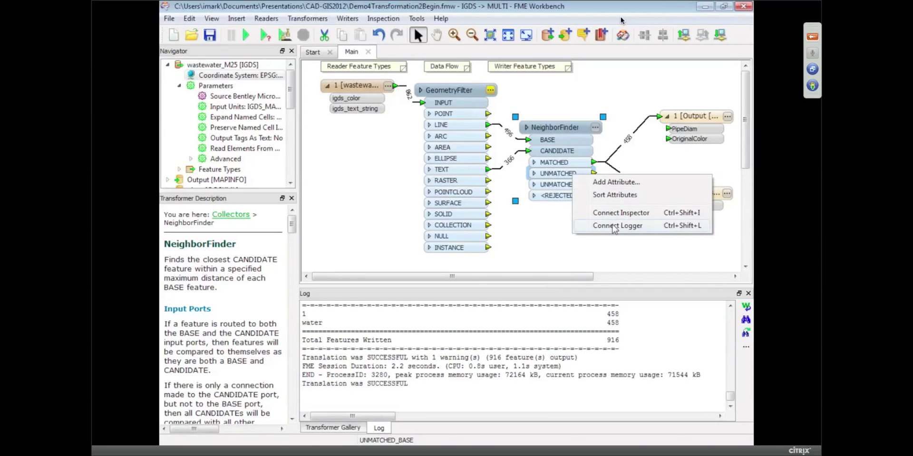
click(616, 225)
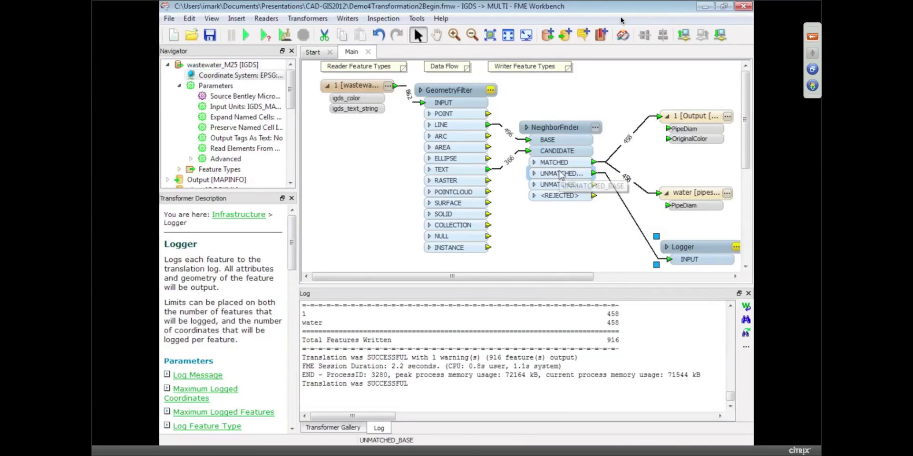
mouse_move(562, 174)
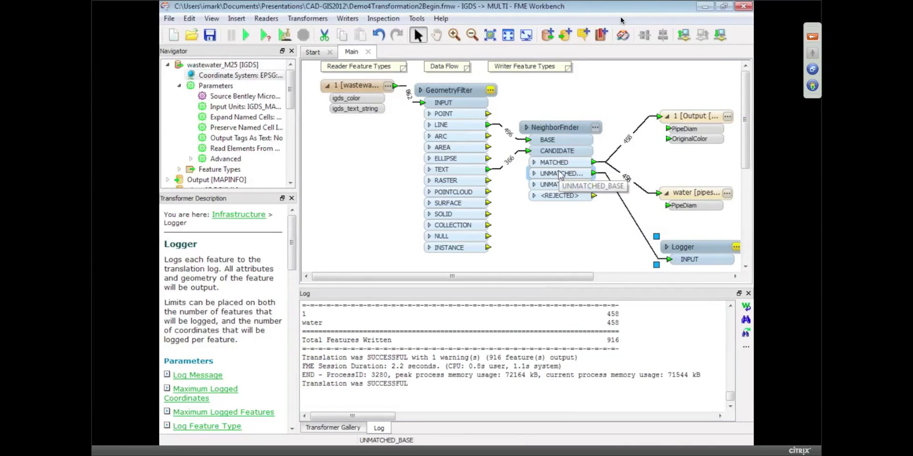
click(245, 35)
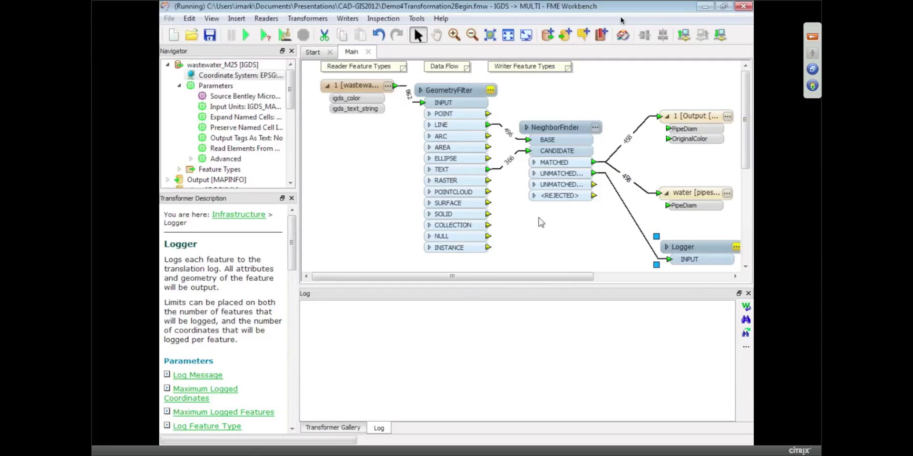
click(245, 34)
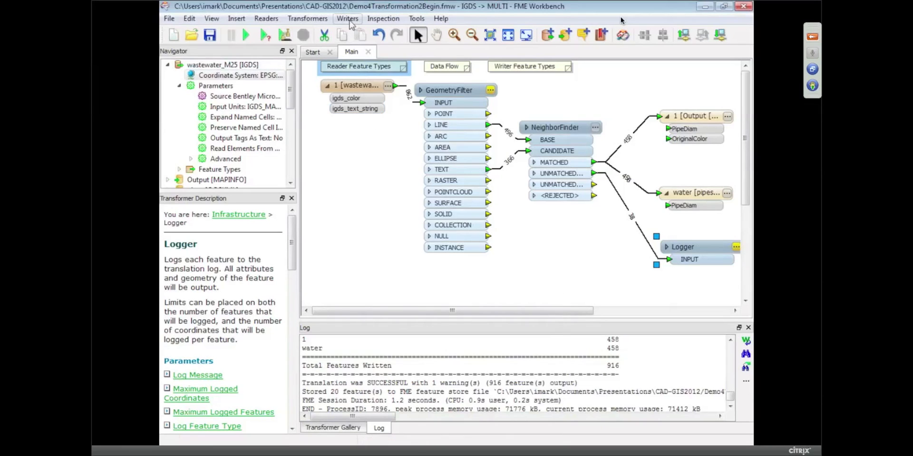
Step: Open the C:\FMEData\Output folder from the Writers menu
click(347, 18)
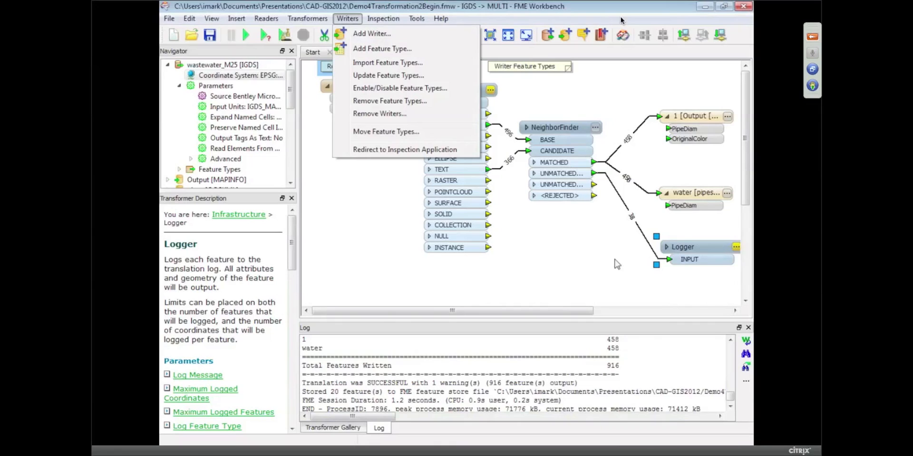
click(617, 264)
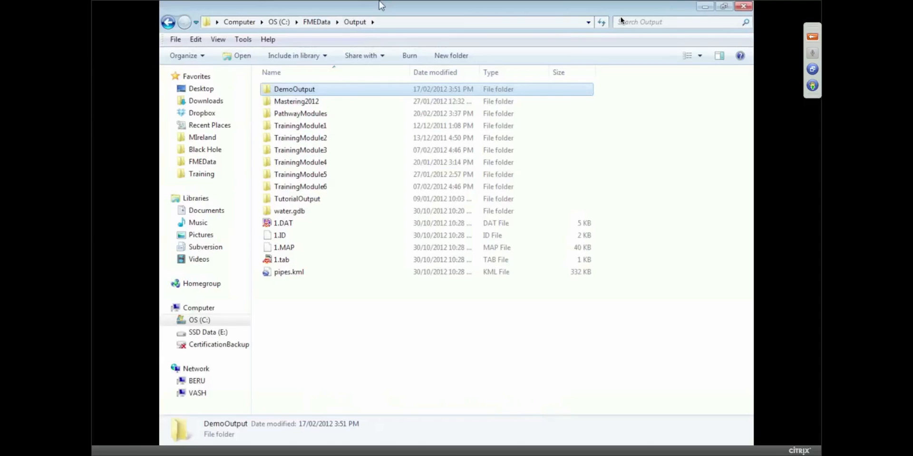
Step: Open pipes.kml, then select the 1.tab MapInfo output file
right_click(289, 272)
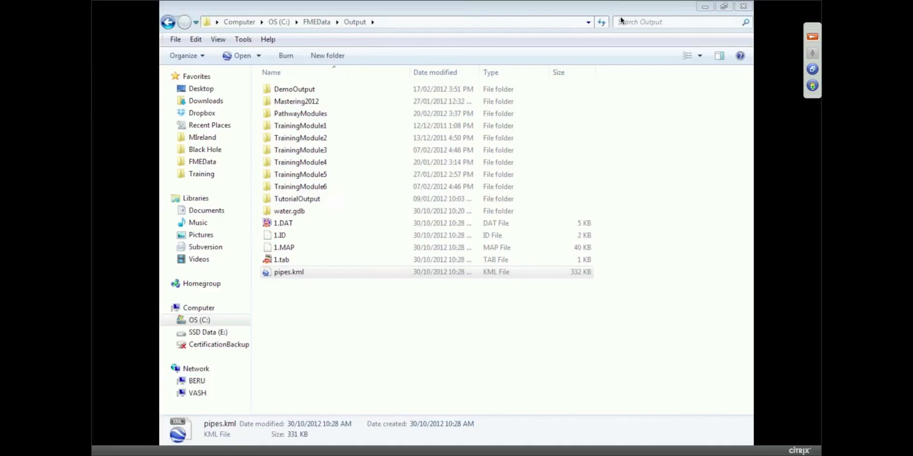
double_click(288, 271)
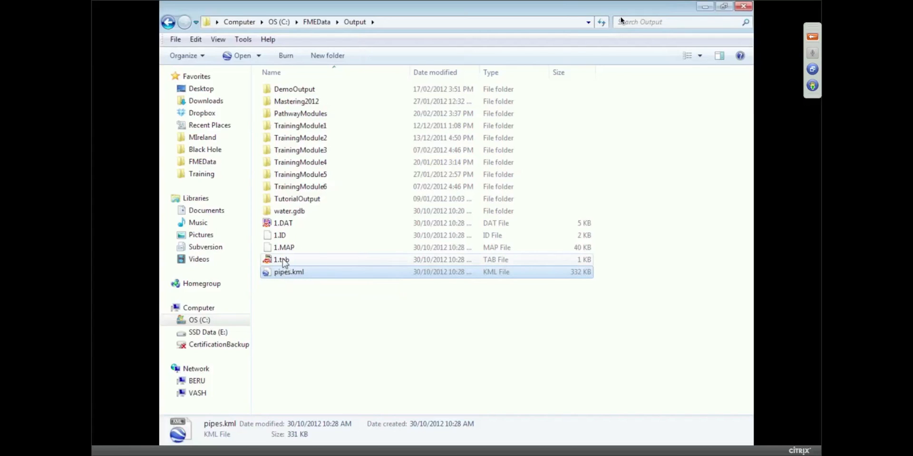
mouse_move(282, 260)
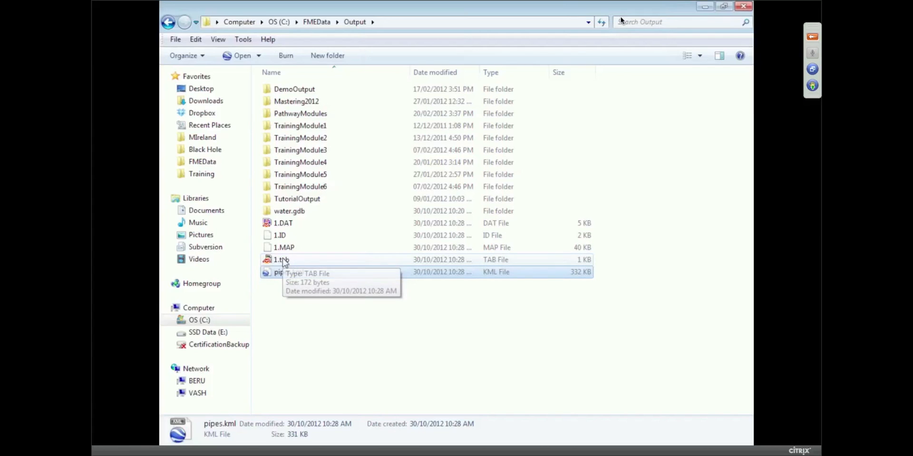
click(281, 259)
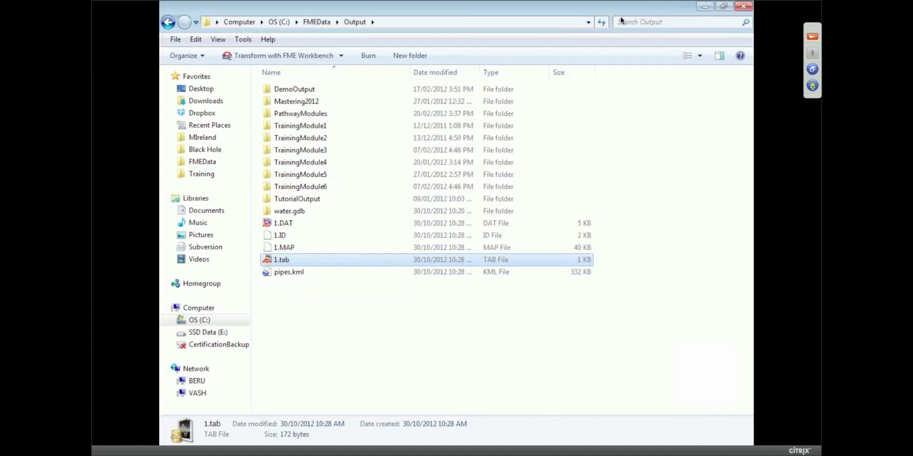
Step: View 1.tab in Universal Viewer, query pipes for PipeDiam values, then rename the MapInfo feature type
double_click(281, 259)
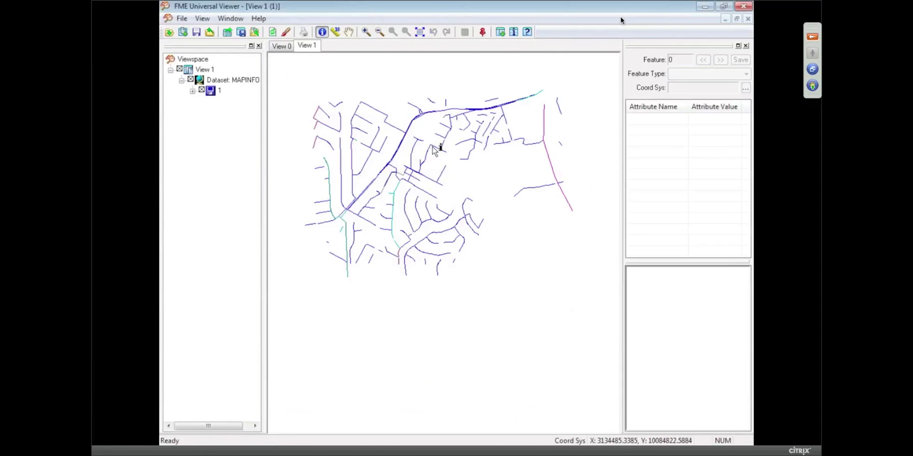
click(440, 148)
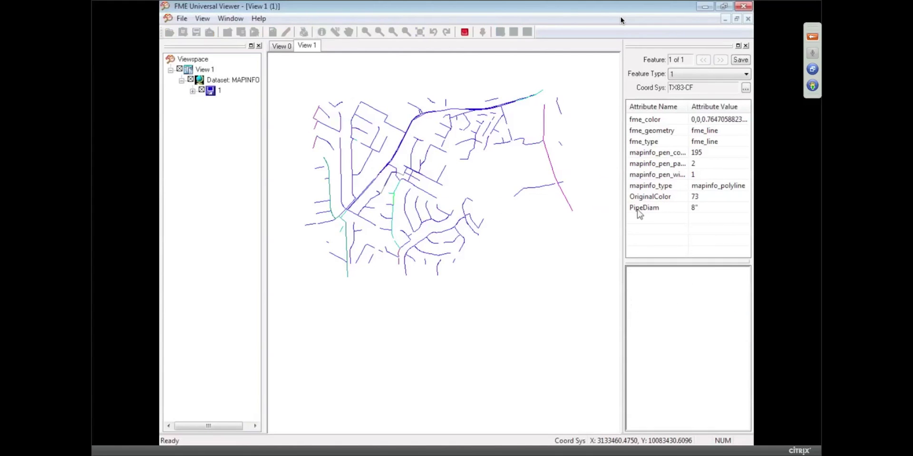
click(348, 187)
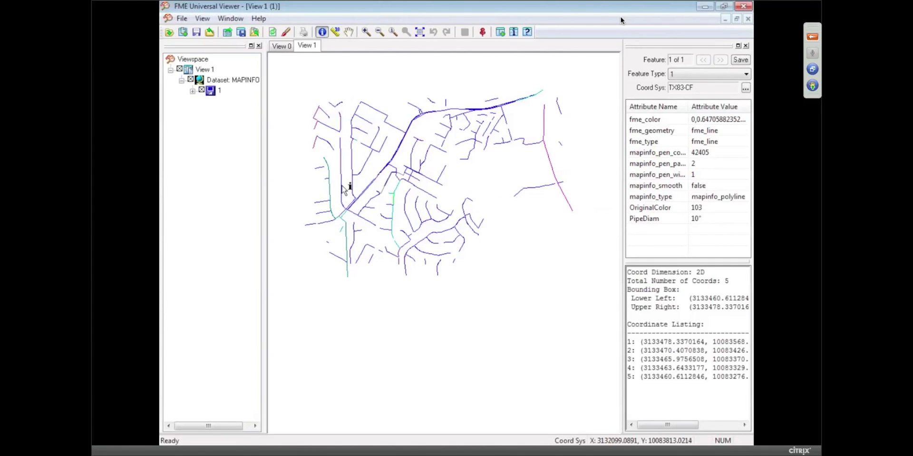
mouse_move(320, 137)
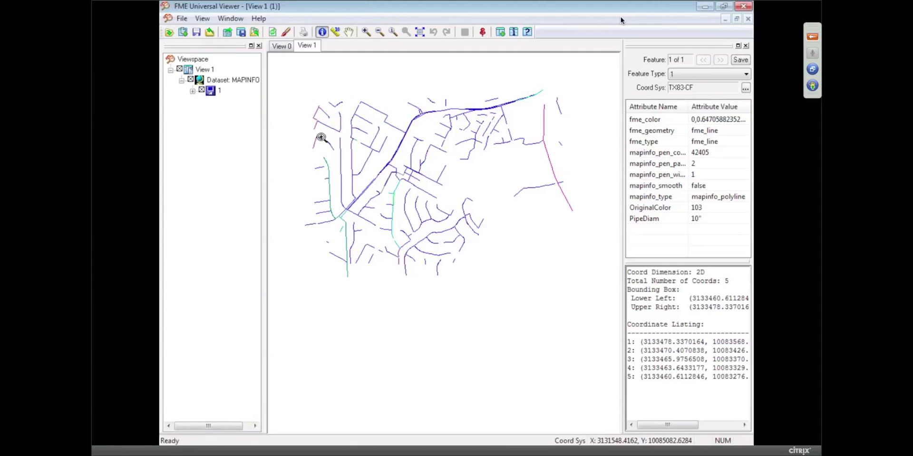
drag(321, 138, 425, 277)
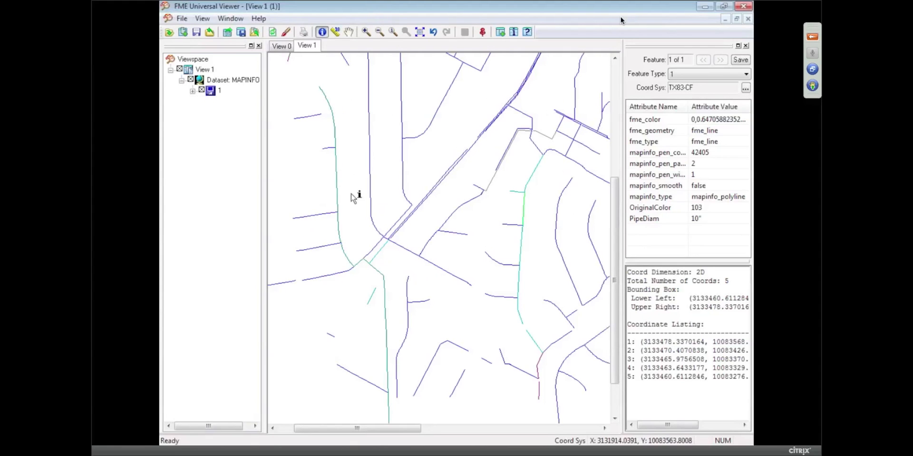
mouse_move(492, 187)
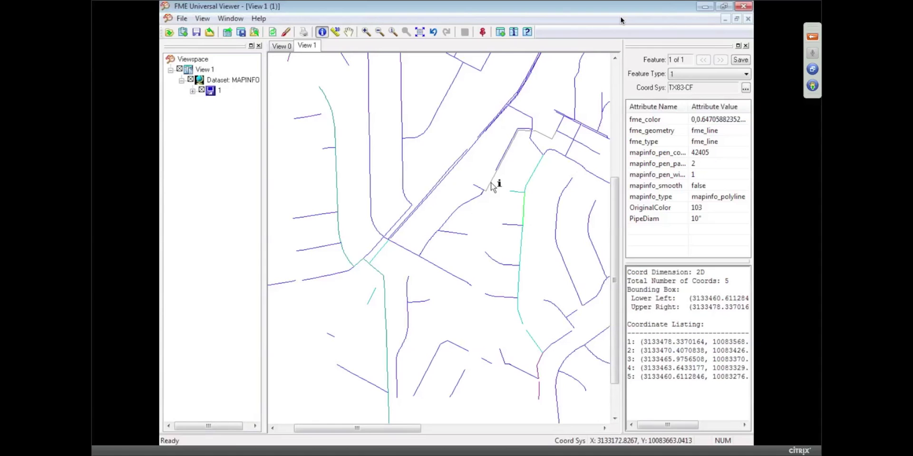
click(490, 228)
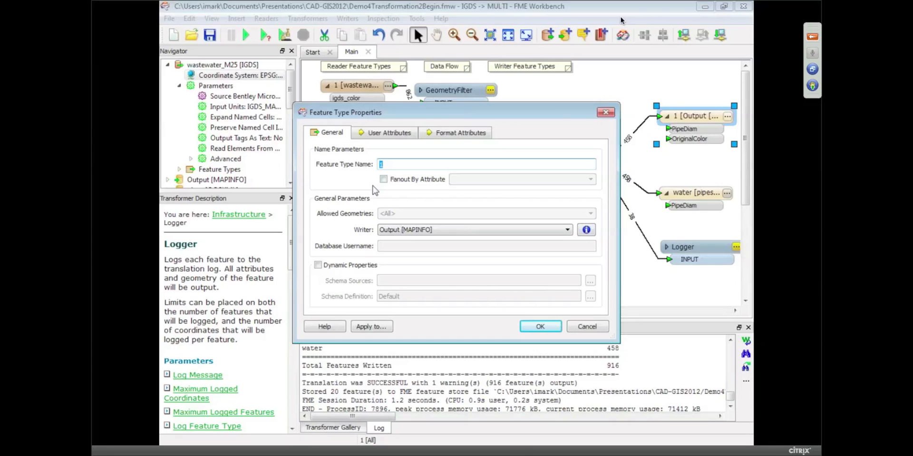
click(539, 326)
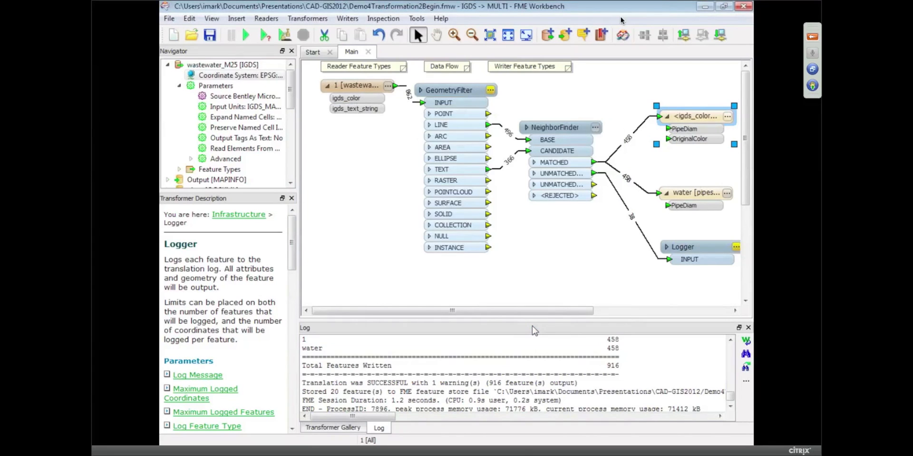